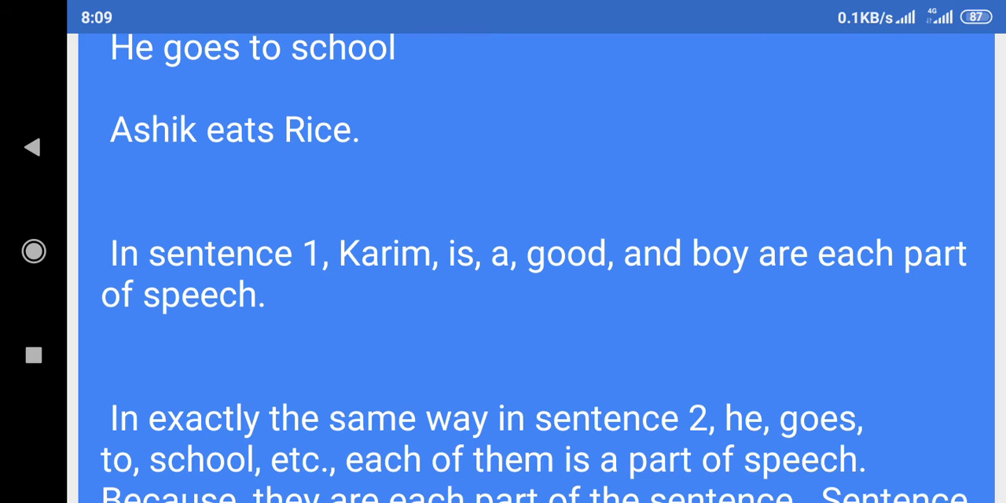
scroll(down, 3)
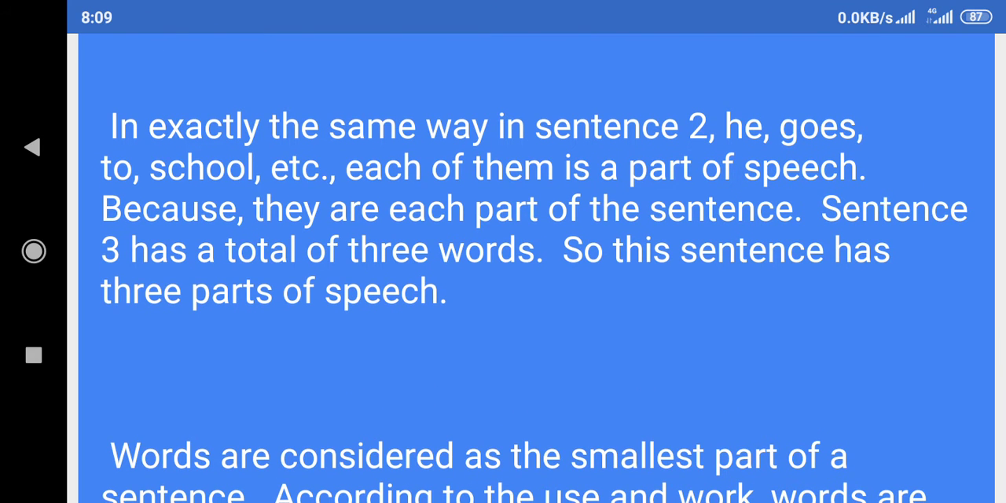
scroll(down, 3)
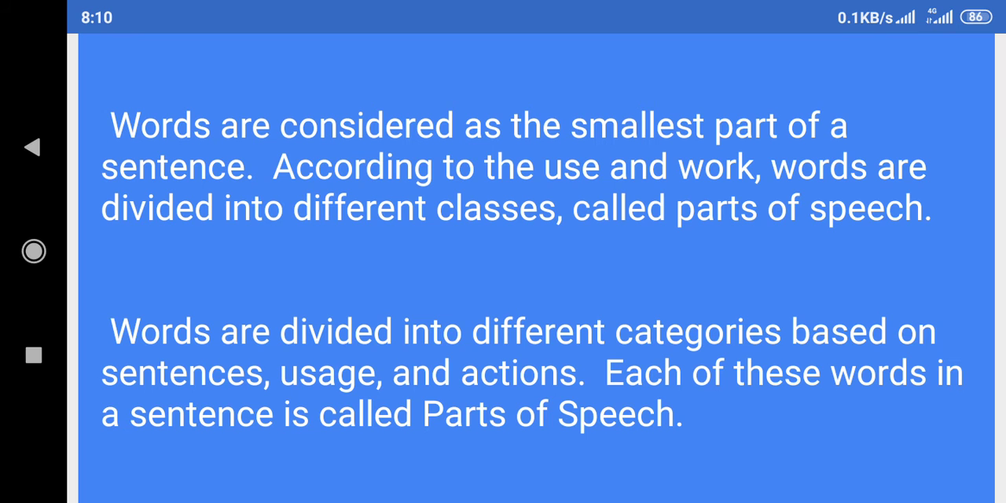
scroll(down, 3)
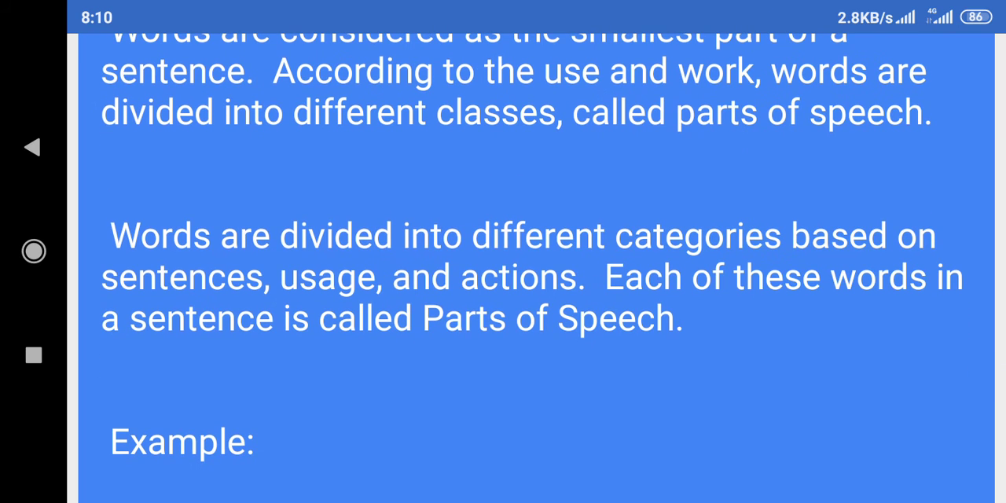
scroll(down, 3)
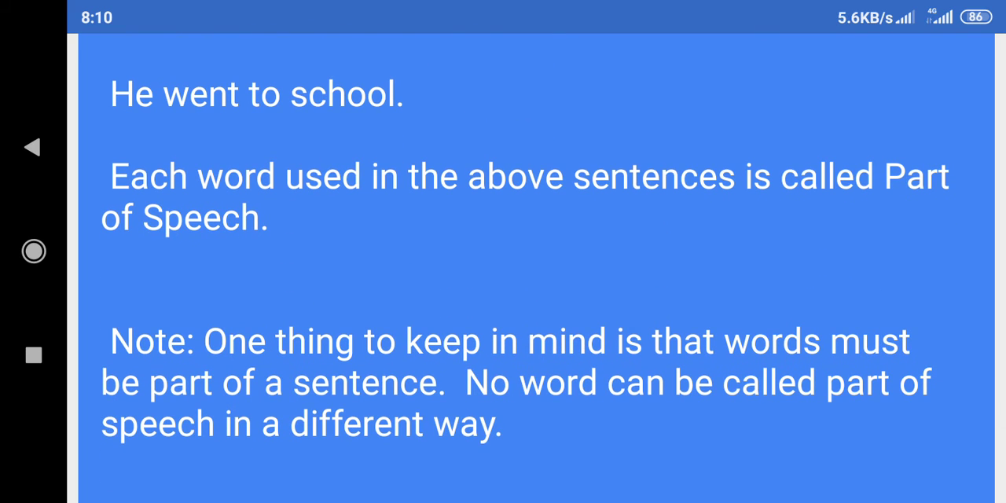
scroll(down, 3)
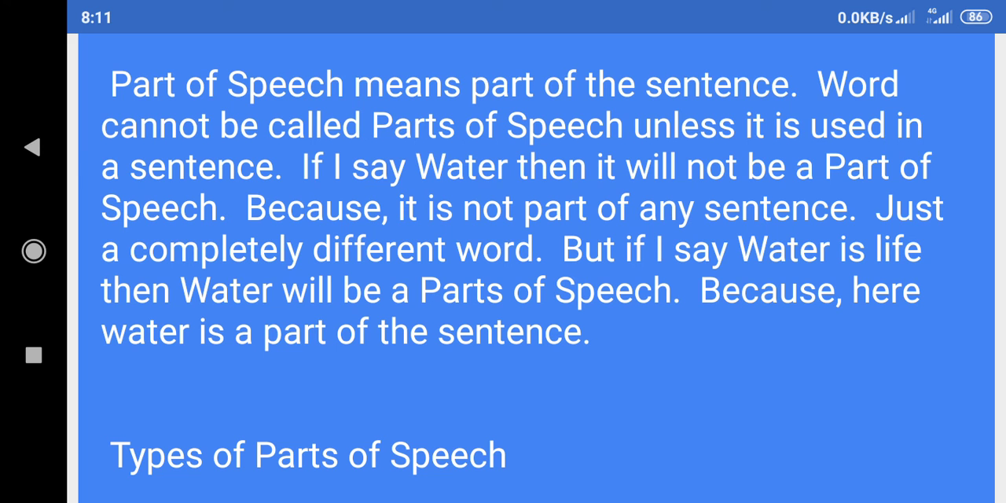
scroll(up, 3)
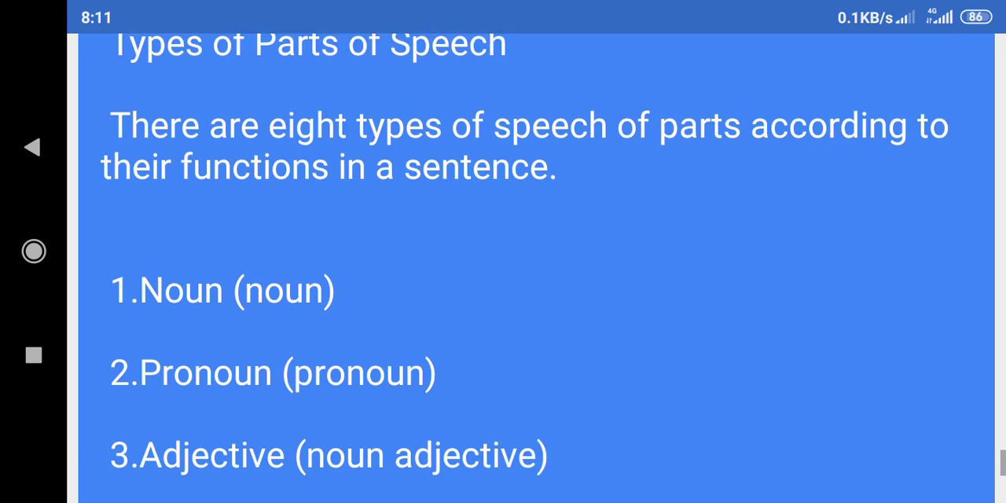
scroll(down, 3)
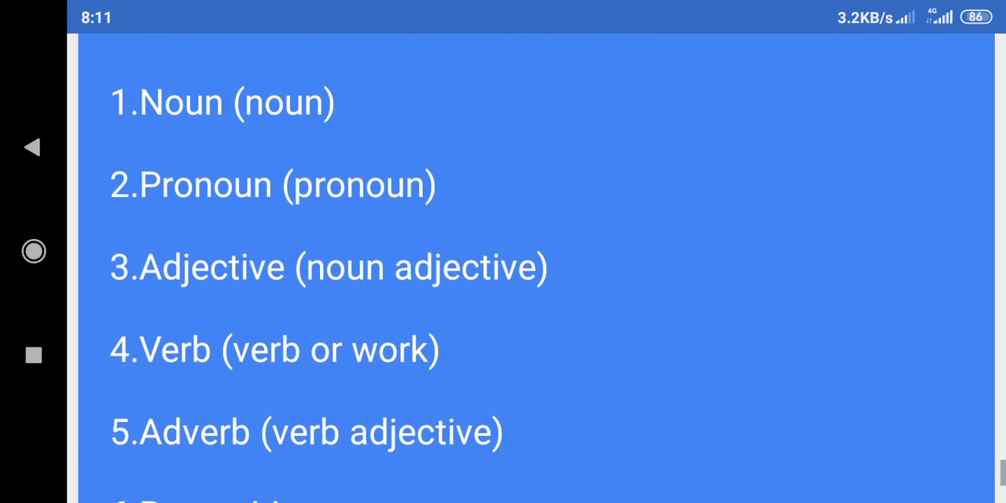
scroll(down, 3)
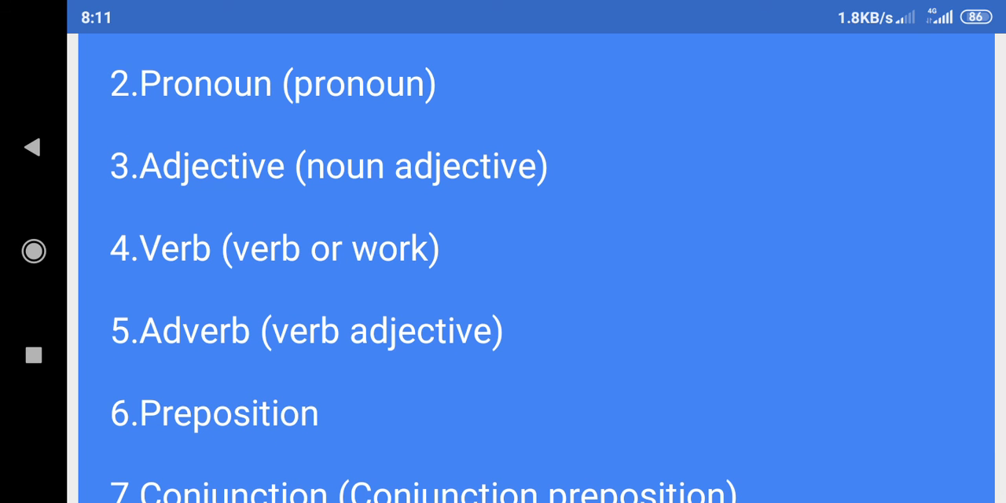
scroll(down, 3)
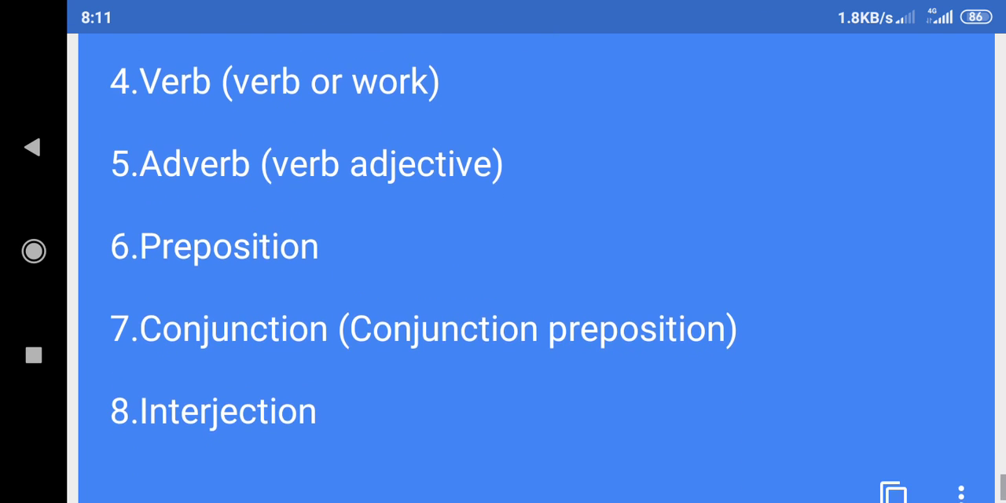